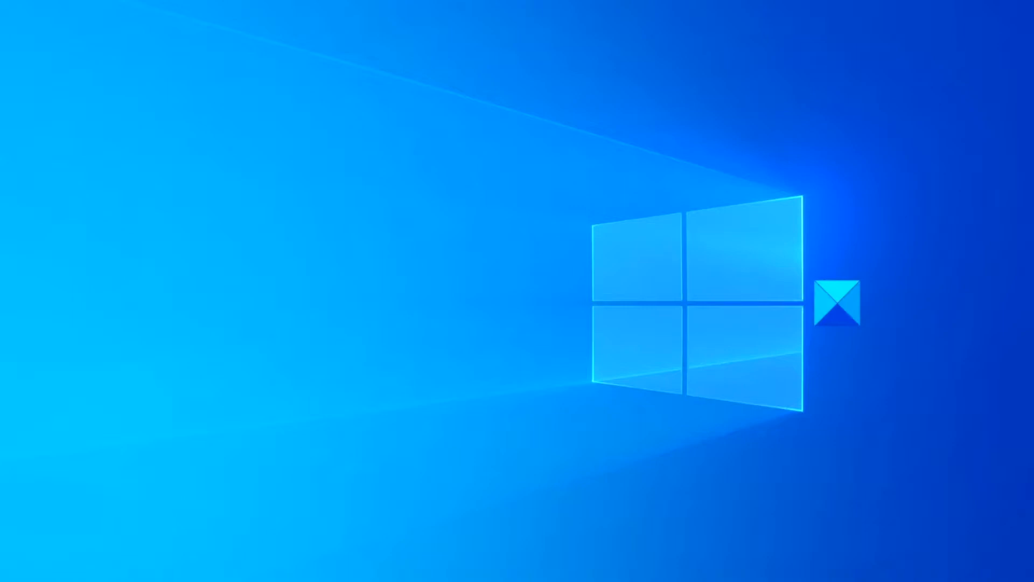
mouse_move(462, 125)
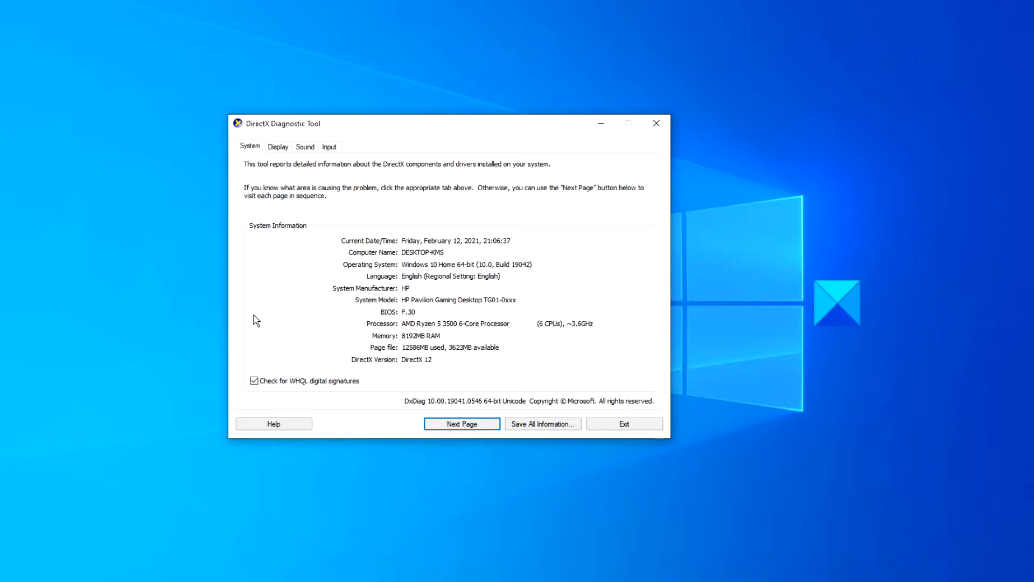
mouse_move(280, 237)
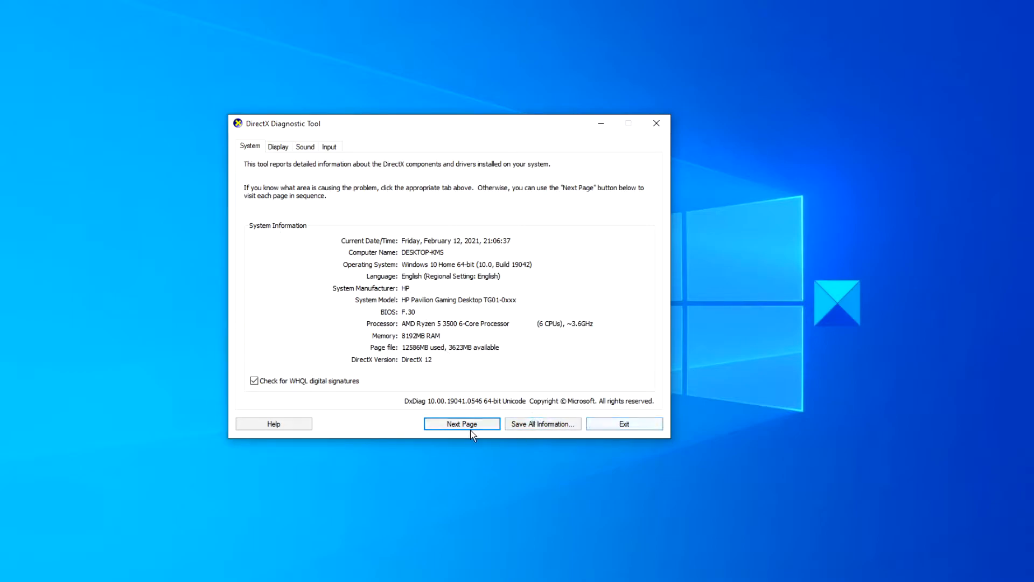
mouse_move(342, 221)
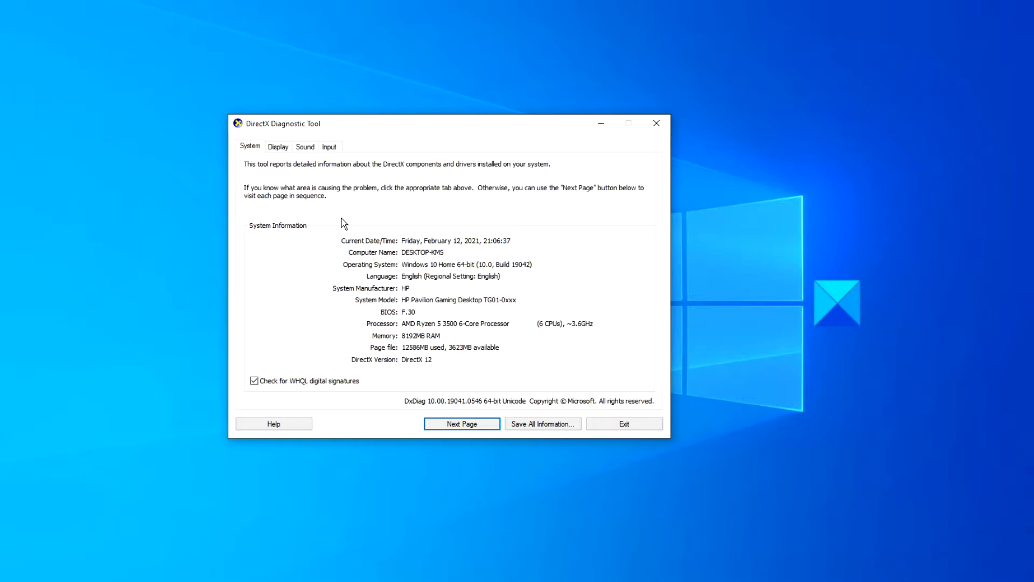
Switch to the Display tab to view the graphics device, drivers and enabled DirectX features
left_click(278, 147)
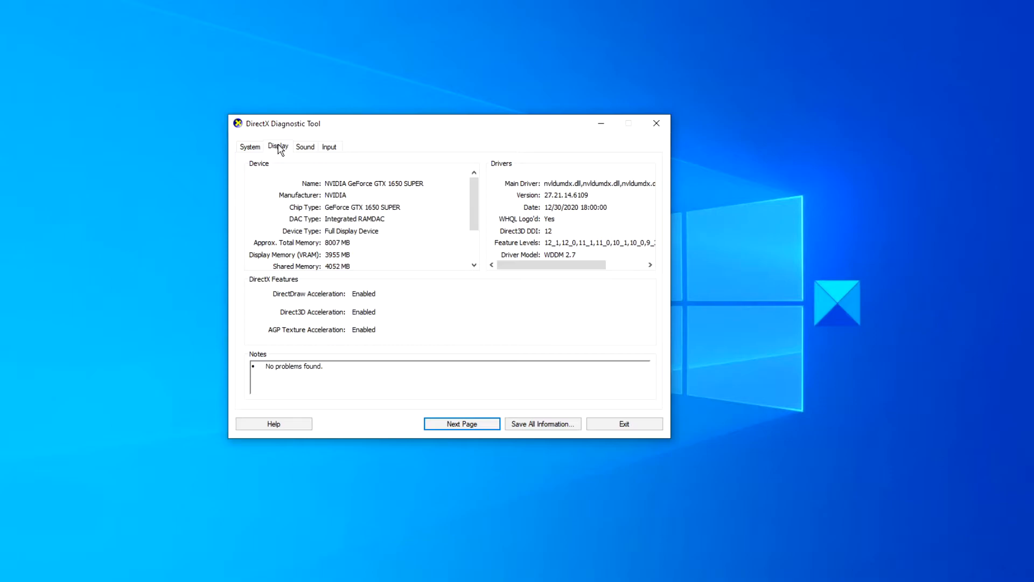
mouse_move(288, 305)
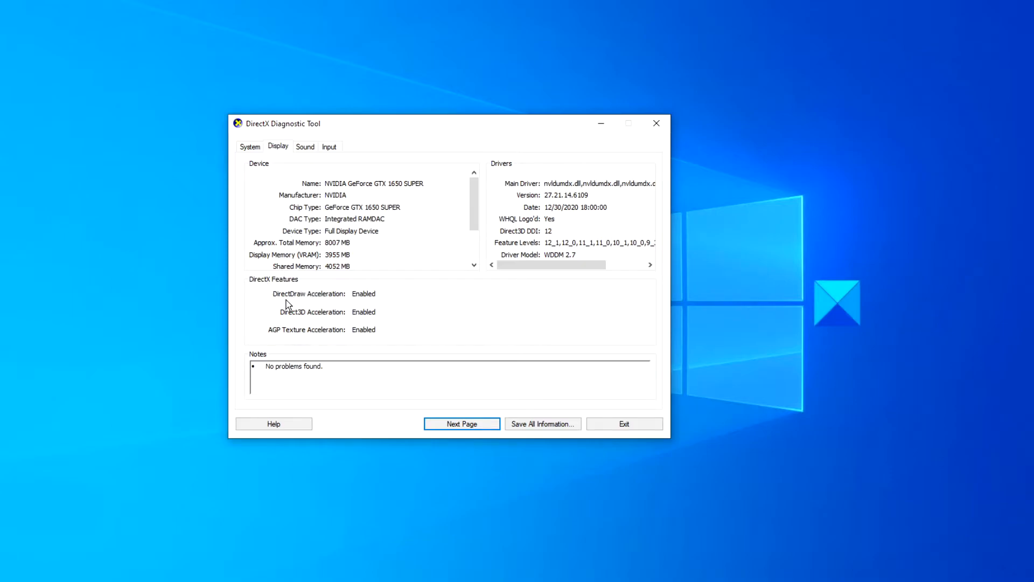
mouse_move(288, 316)
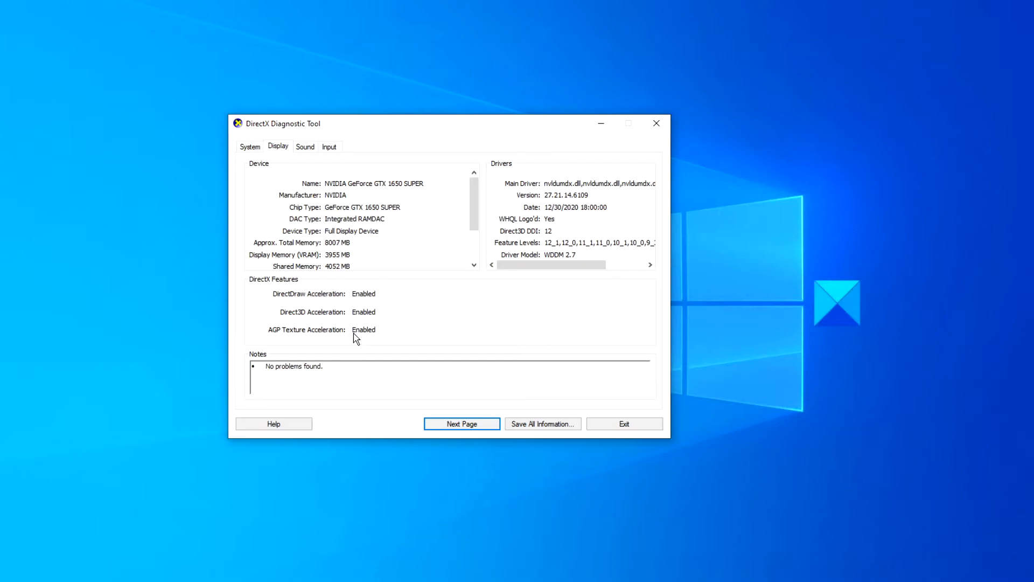
mouse_move(343, 290)
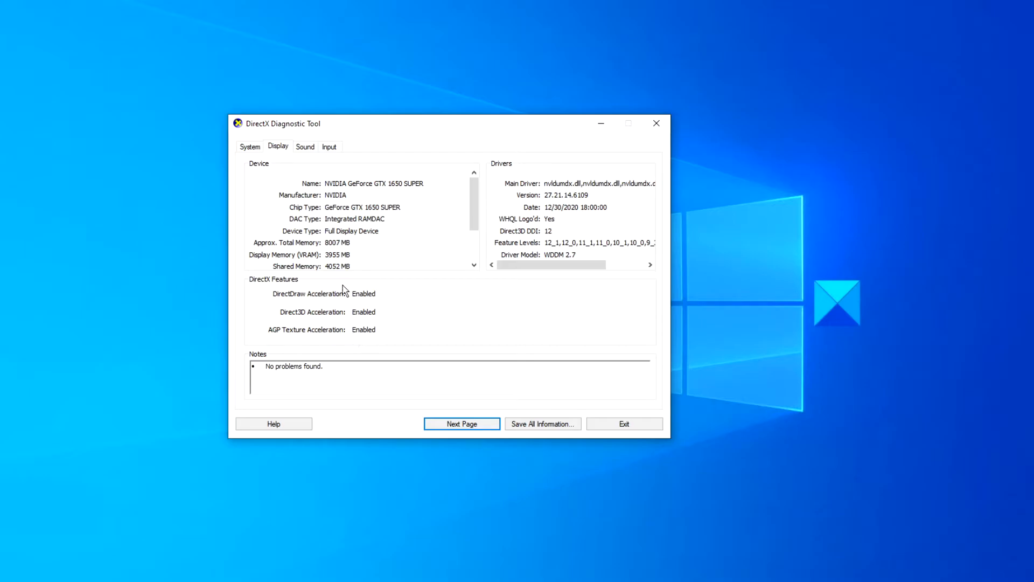
scroll("down", 3)
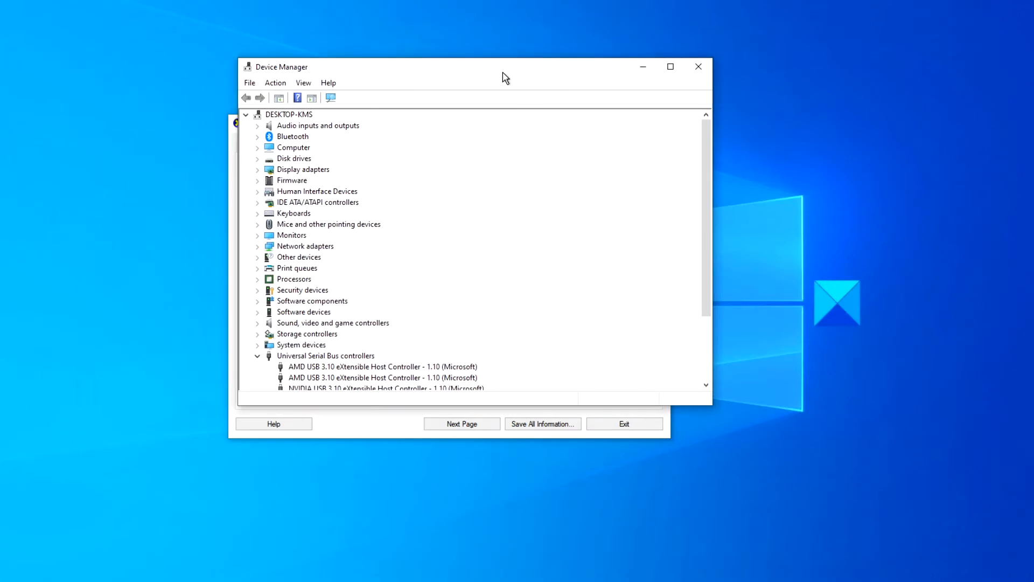
Launch Update driver for the NVIDIA GeForce GTX 1650 SUPER under Display adapters
left_click(258, 169)
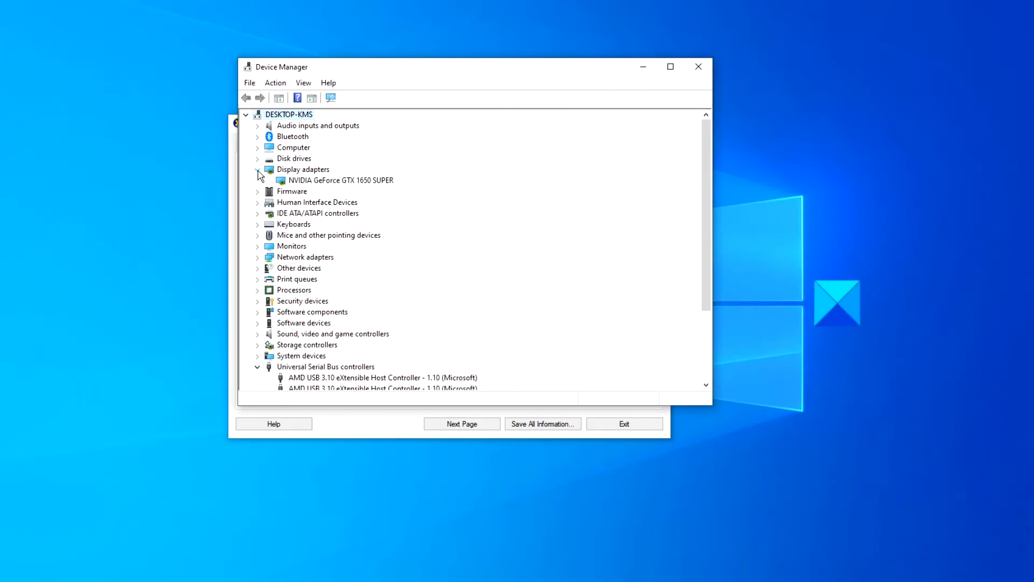
right_click(340, 180)
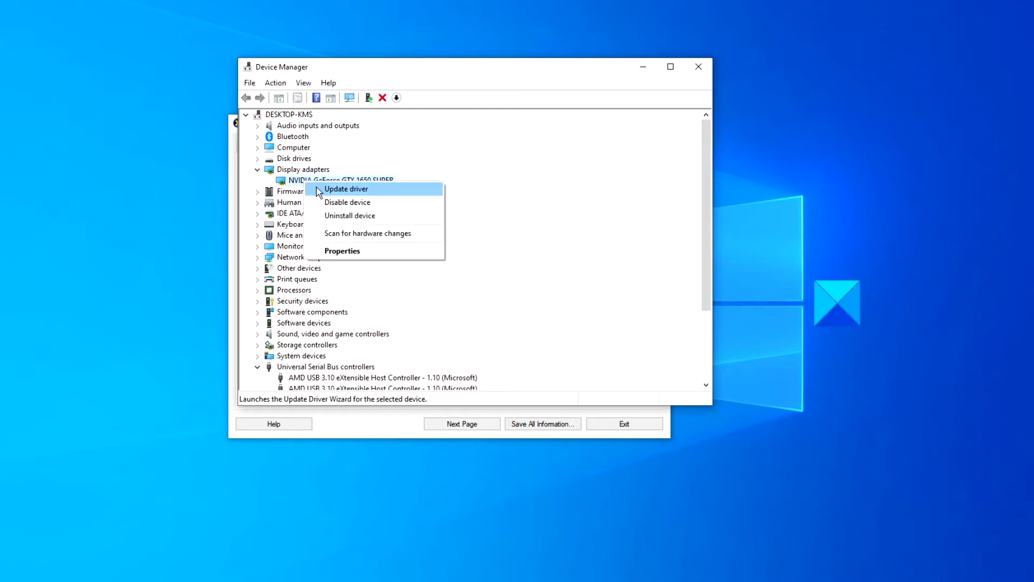
left_click(345, 189)
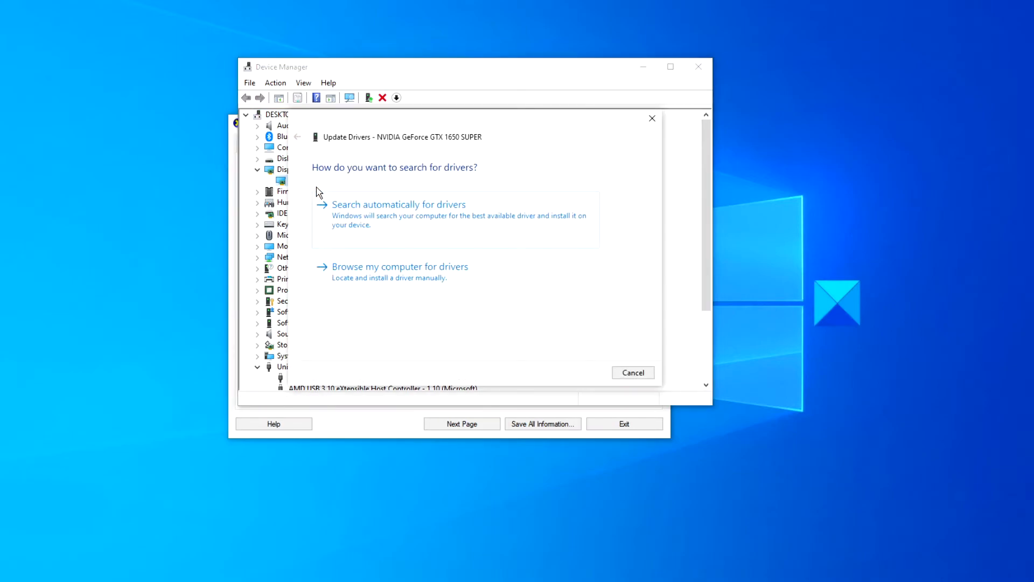
mouse_move(393, 219)
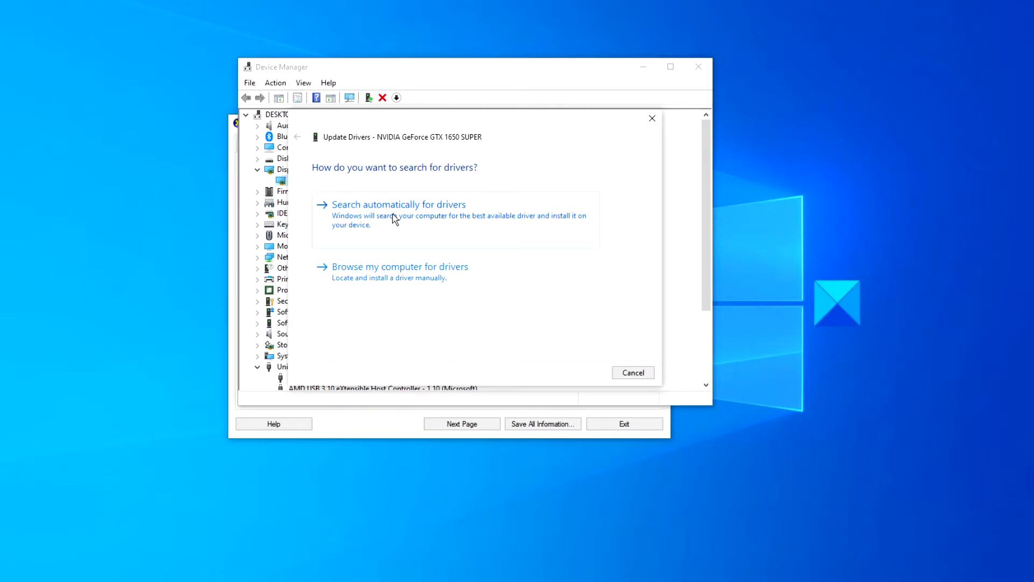
Search automatically for GTX 1650 SUPER drivers, then close the wizard once best drivers are confirmed
left_click(399, 203)
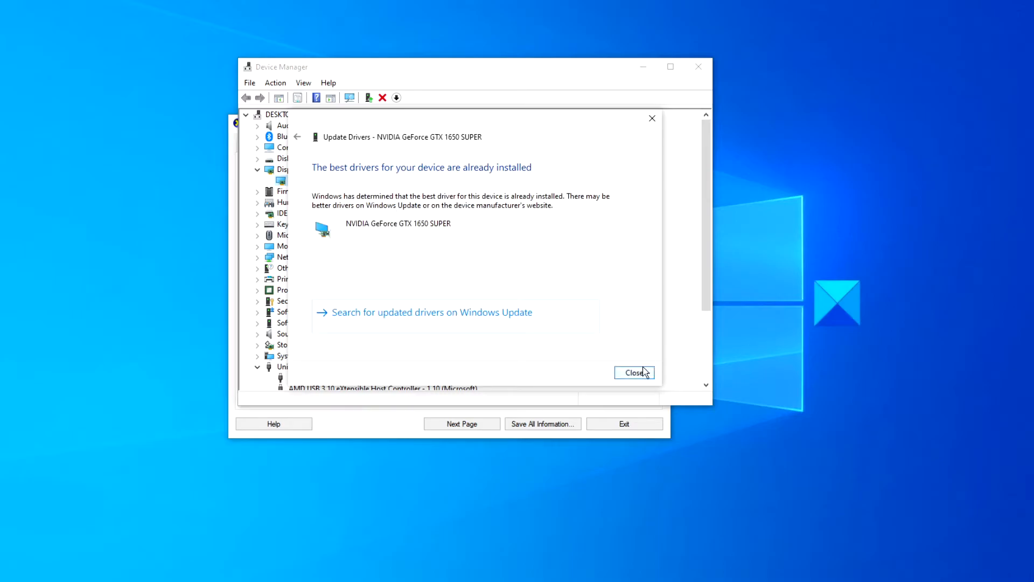
left_click(634, 373)
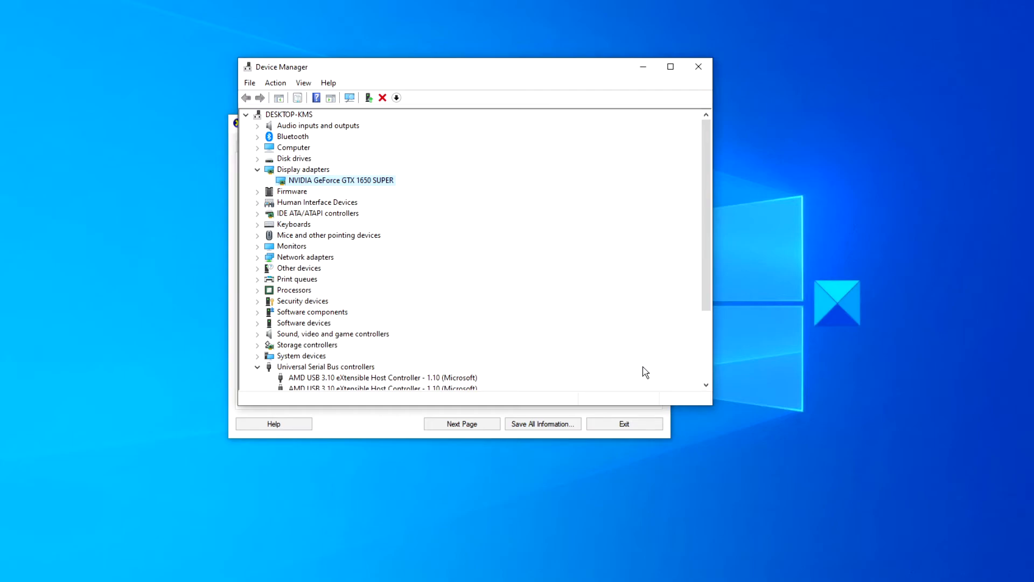